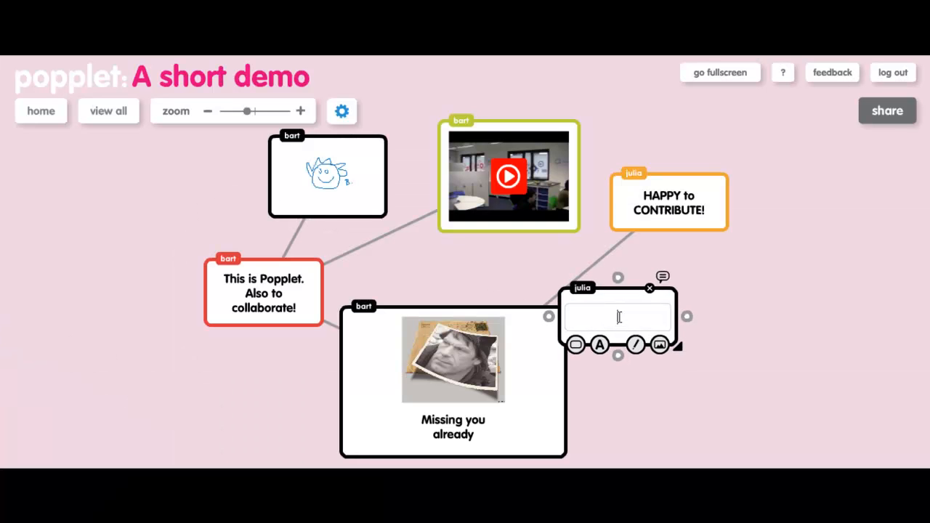
Add a new popple reading "This is a popplet" linked to the photo popple.
type("This is a popplet")
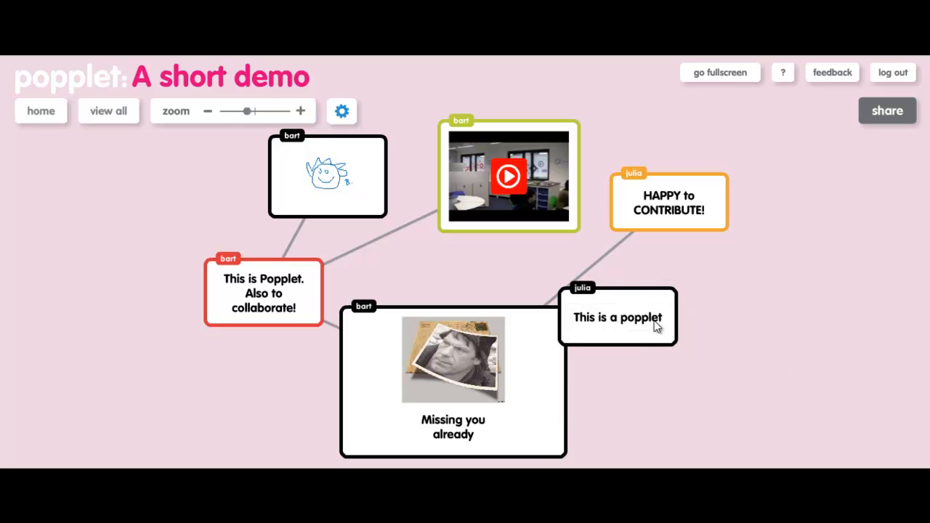
left_click(618, 317)
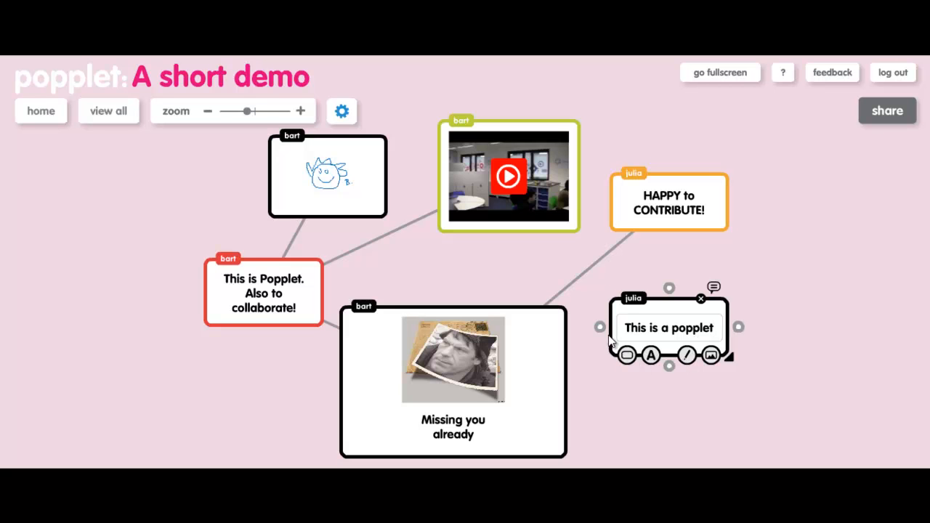
mouse_move(574, 351)
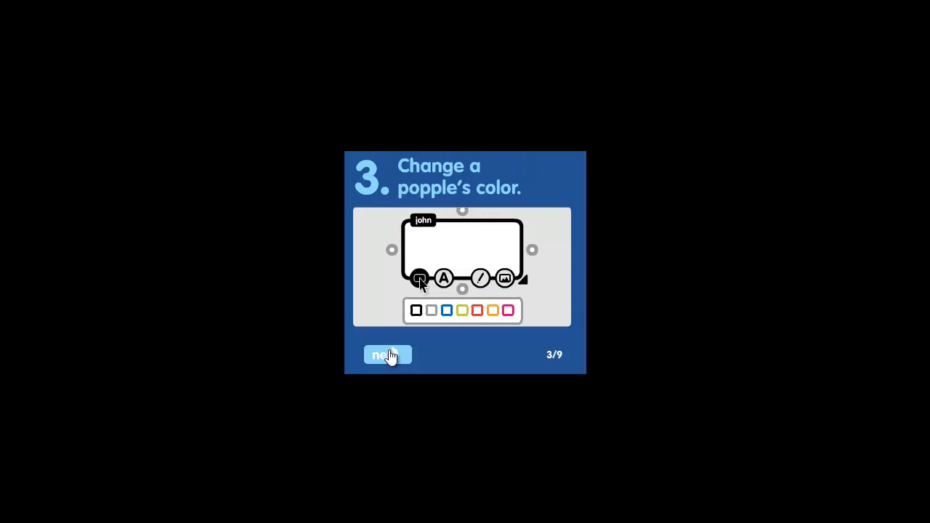
Advance the tutorial from step 3 through step 6: colour, text size, drawing, and image.
left_click(477, 311)
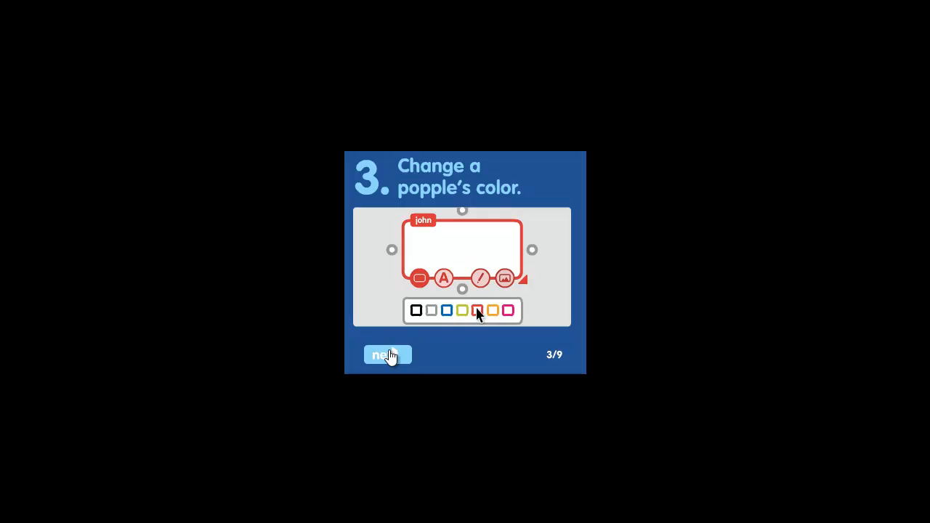
left_click(387, 354)
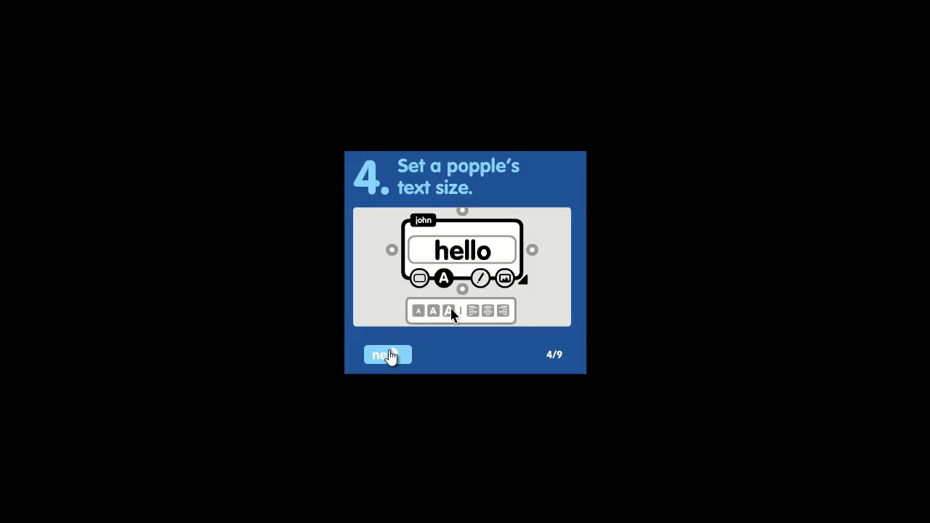
left_click(386, 355)
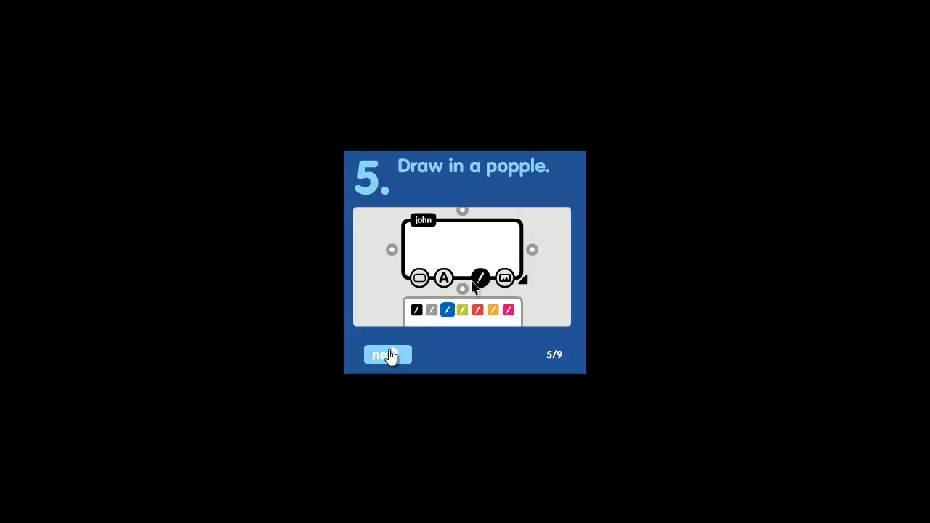
left_click_drag(454, 240, 472, 261)
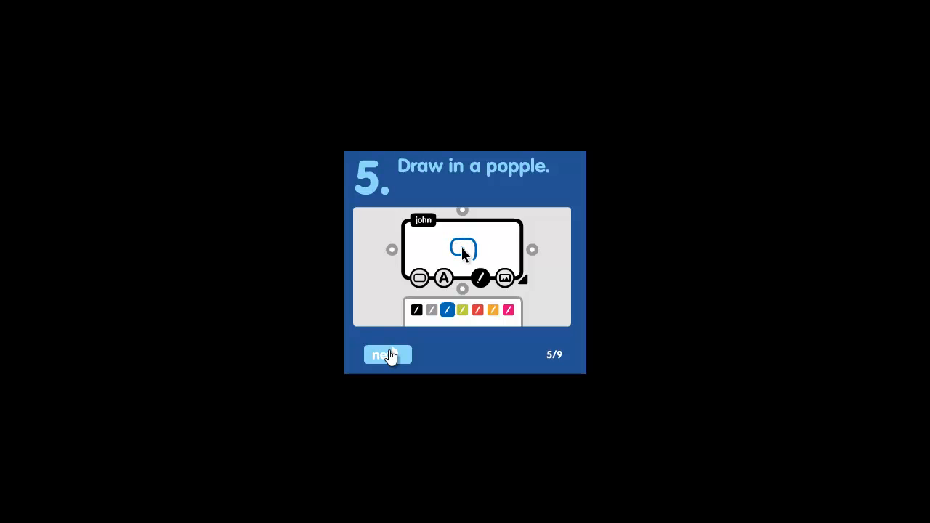
left_click(386, 355)
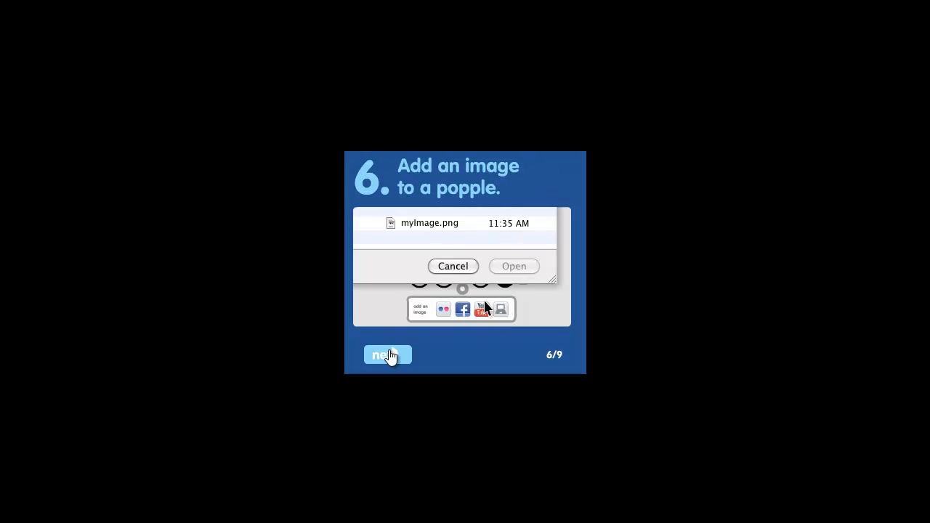
left_click(515, 266)
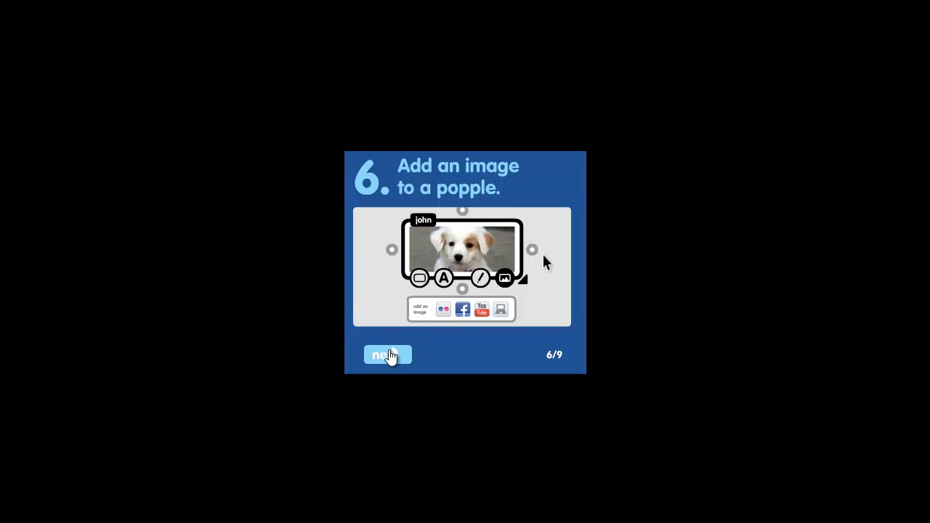
left_click(386, 355)
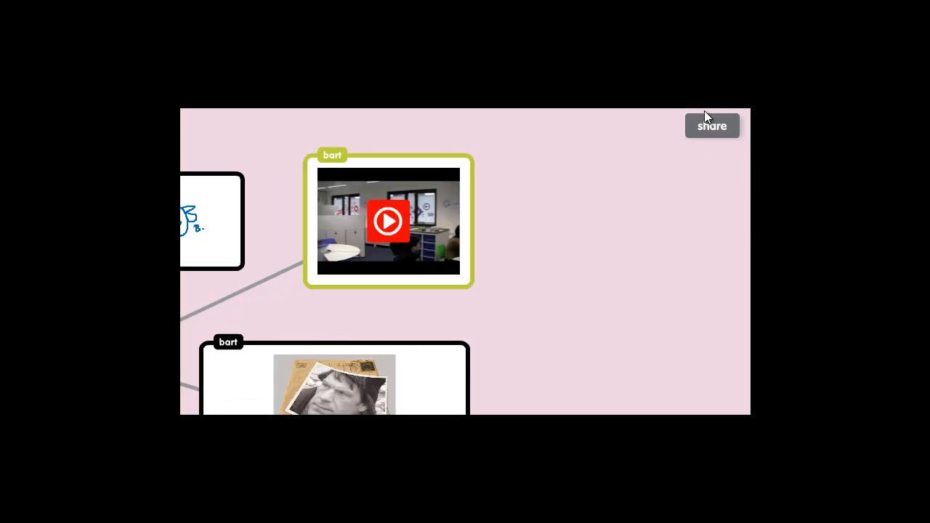
Show the mind map's Share panel and start adding a collaborator.
left_click(712, 125)
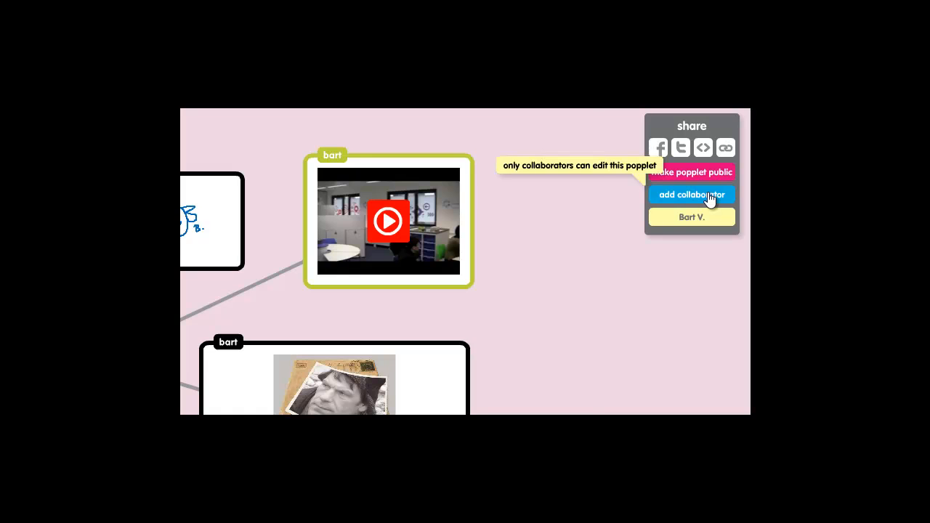
left_click(691, 194)
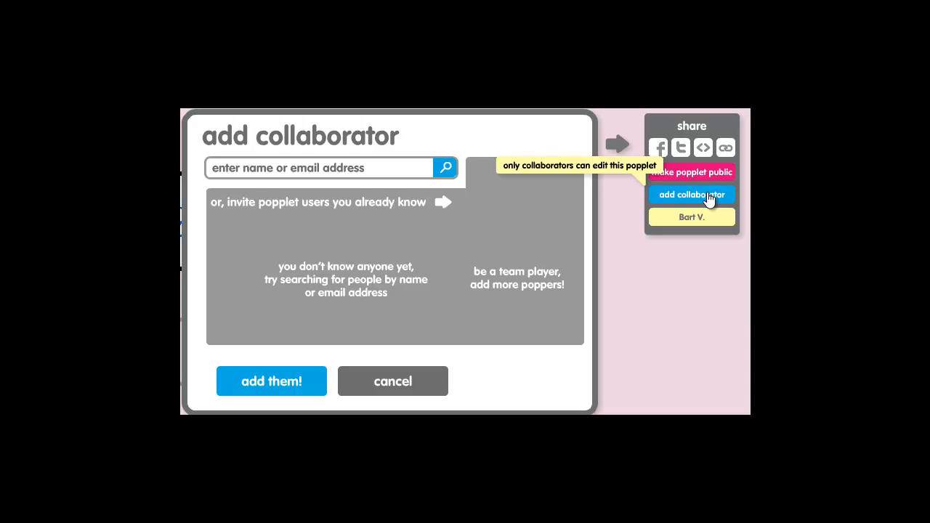
Cancel the add-collaborator dialog, keeping the Share panel visible.
left_click(393, 380)
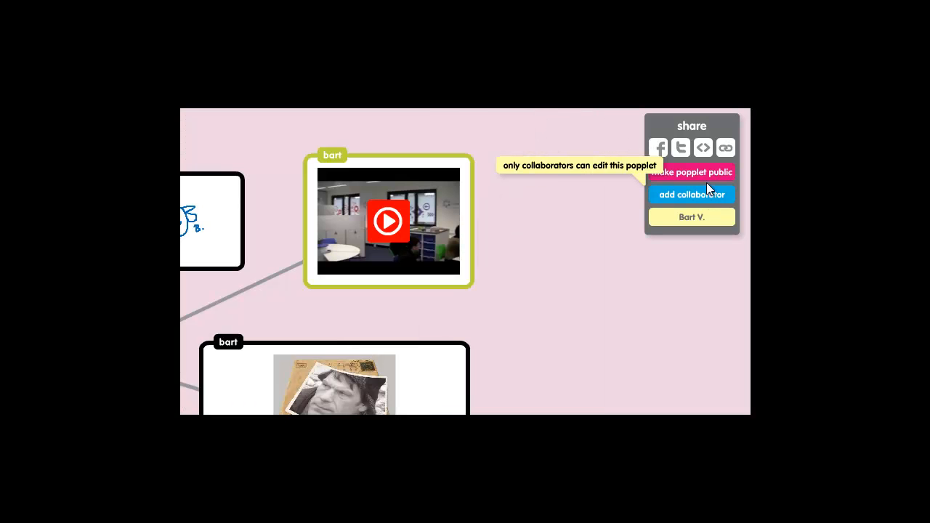
mouse_move(709, 177)
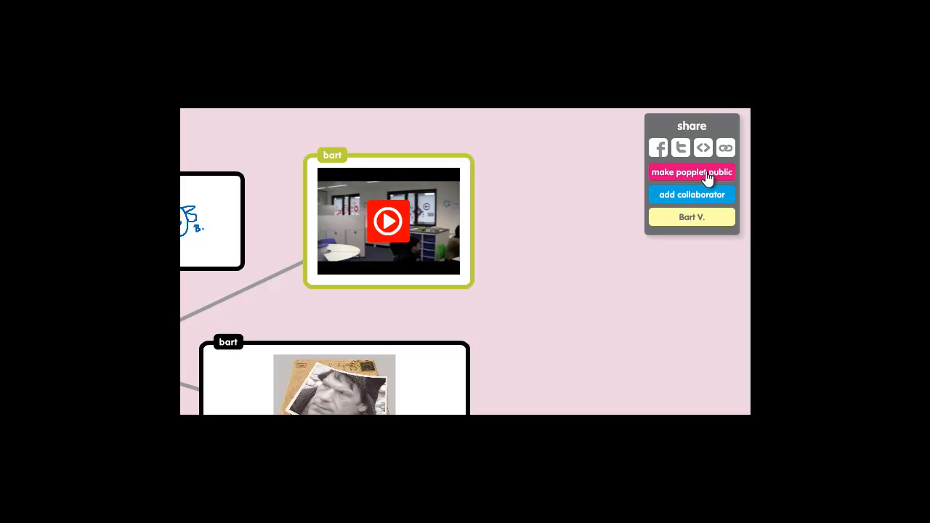